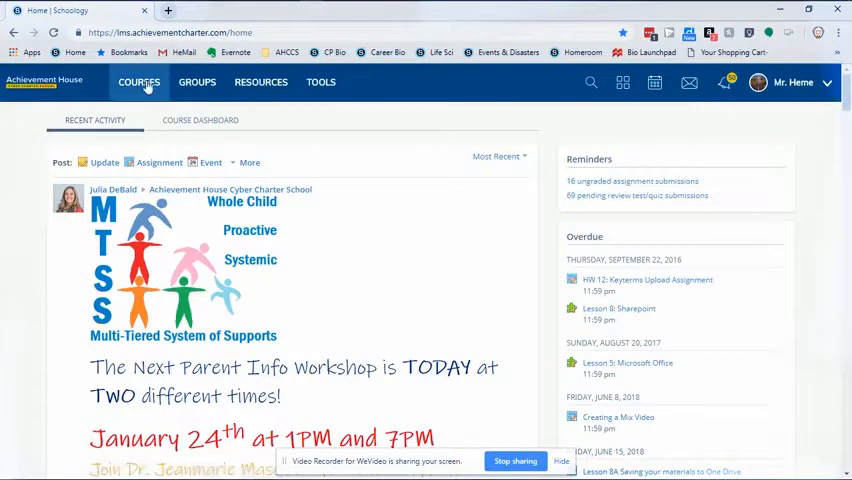
pyautogui.moveTo(449, 108)
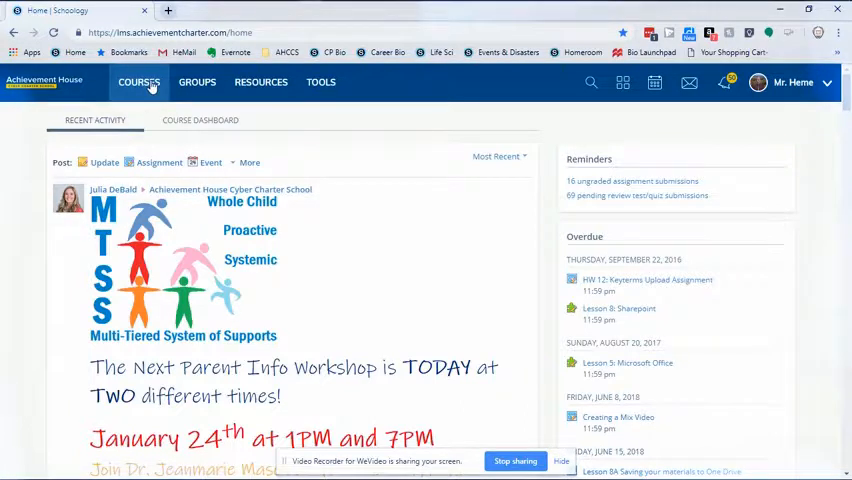
# Show the teacher's course tiles, including CP Biology, Career Biology and Homeroom
pyautogui.click(139, 82)
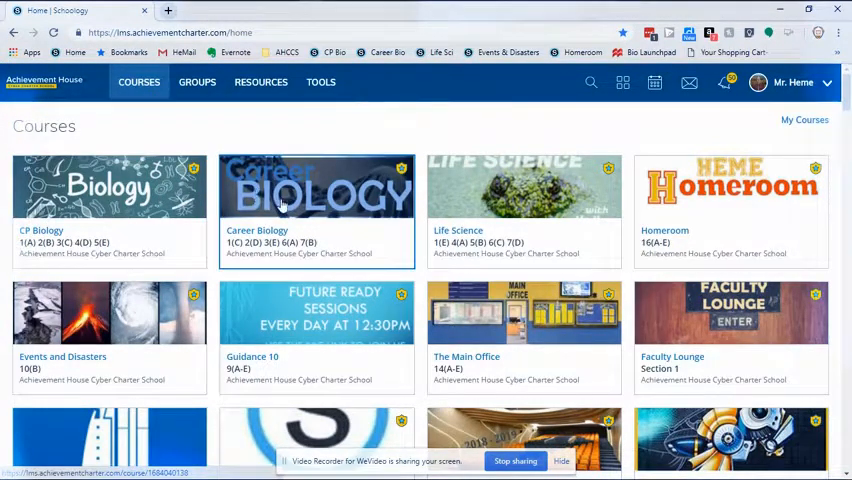
# Open the Career Biology course and scroll its materials down to the Resources folder
pyautogui.click(316, 190)
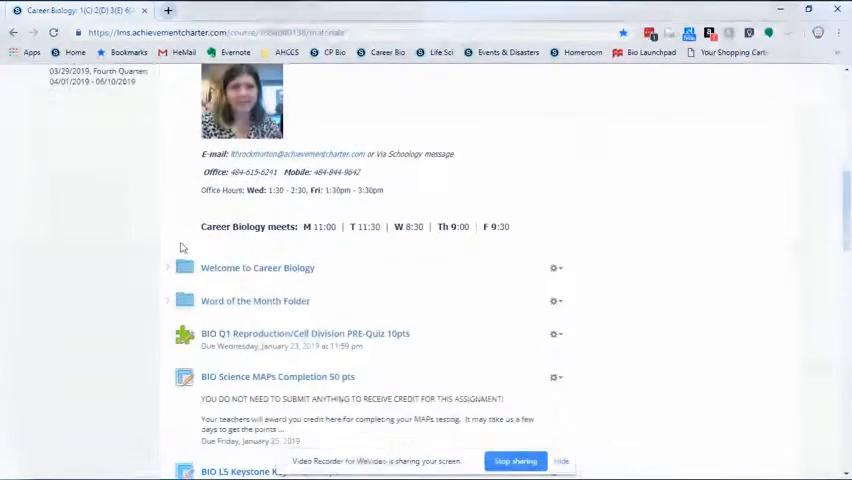
pyautogui.scroll(-3)
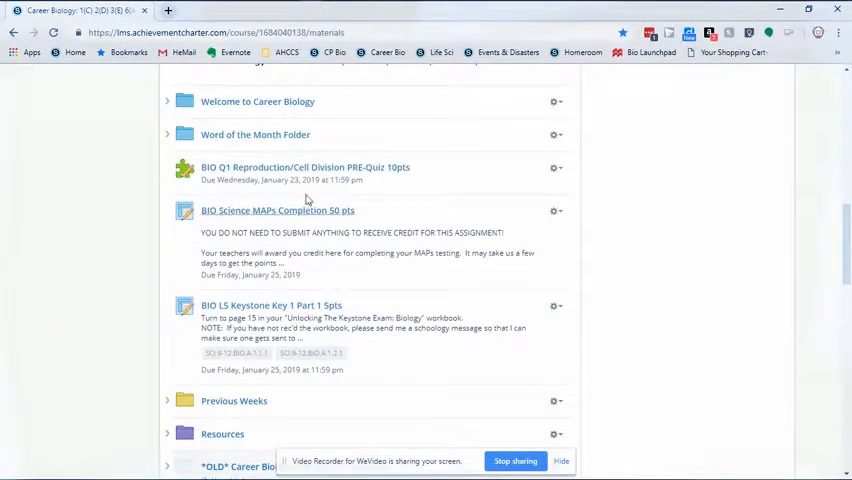
pyautogui.scroll(-3)
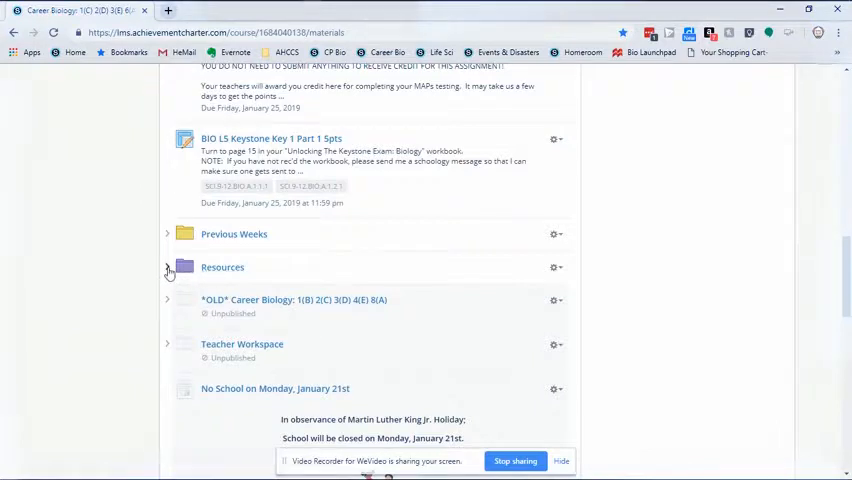
# Expand the Resources folder and open Unlocking The Keystone Exam.pdf
pyautogui.click(168, 271)
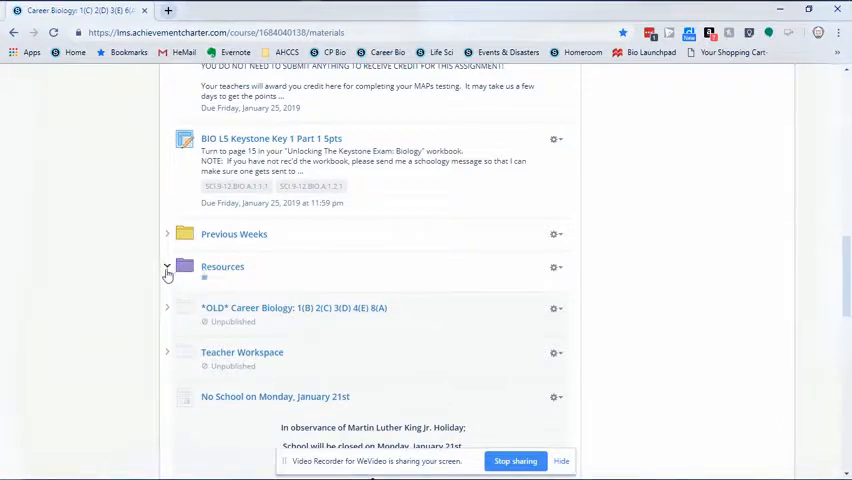
pyautogui.click(167, 268)
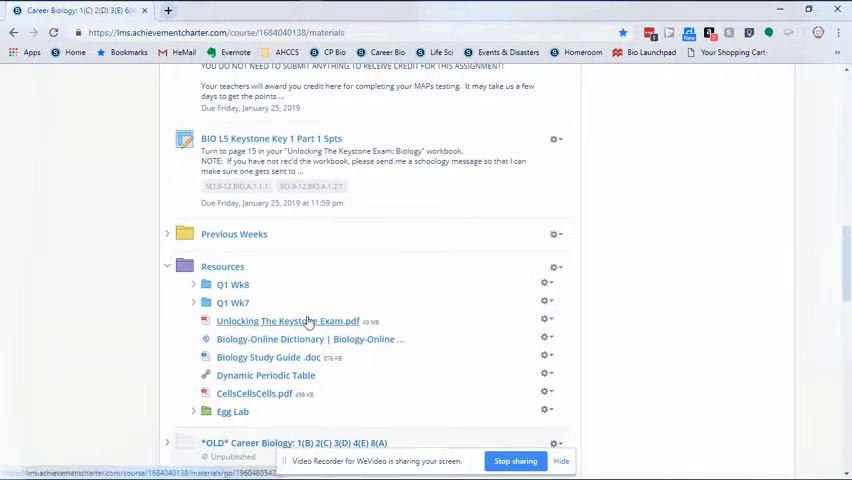
pyautogui.moveTo(288, 321)
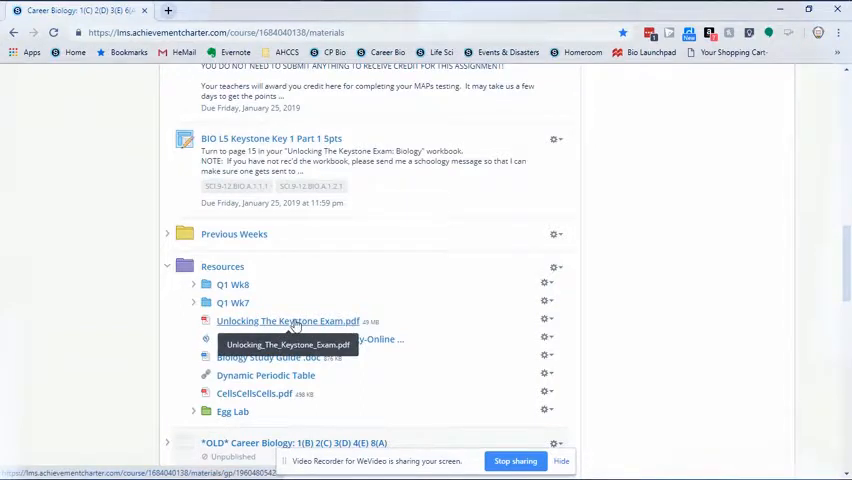
pyautogui.click(287, 321)
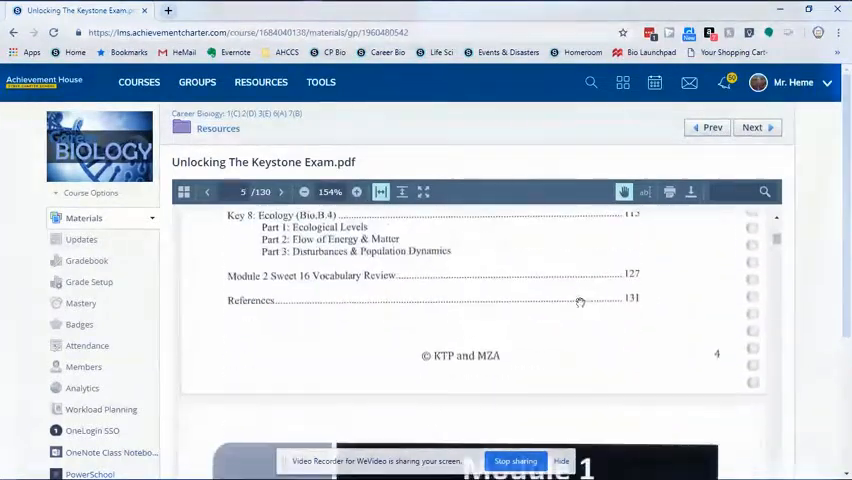
# Advance the PDF to page 6 of 130, Module 1 Summary: Biology Connections
pyautogui.click(281, 192)
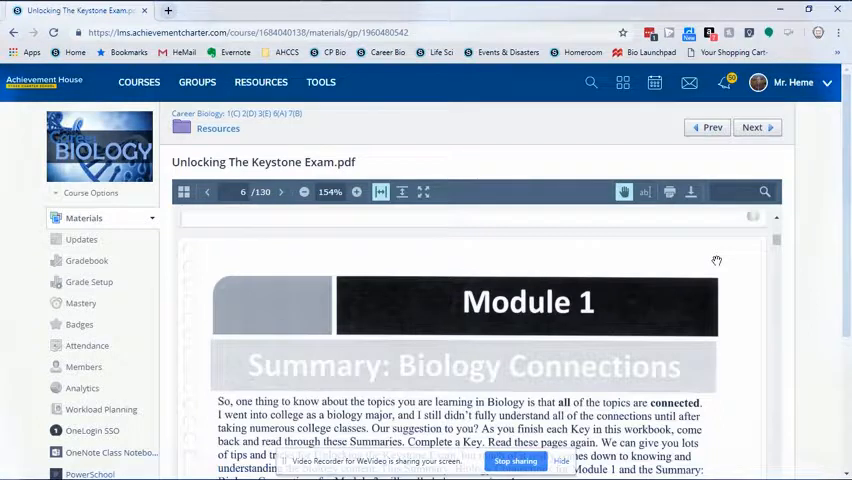
pyautogui.moveTo(575, 161)
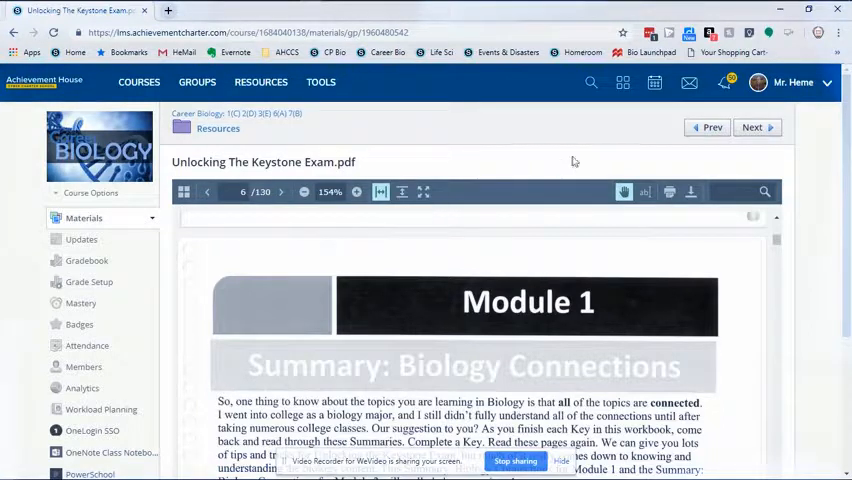
pyautogui.moveTo(690, 192)
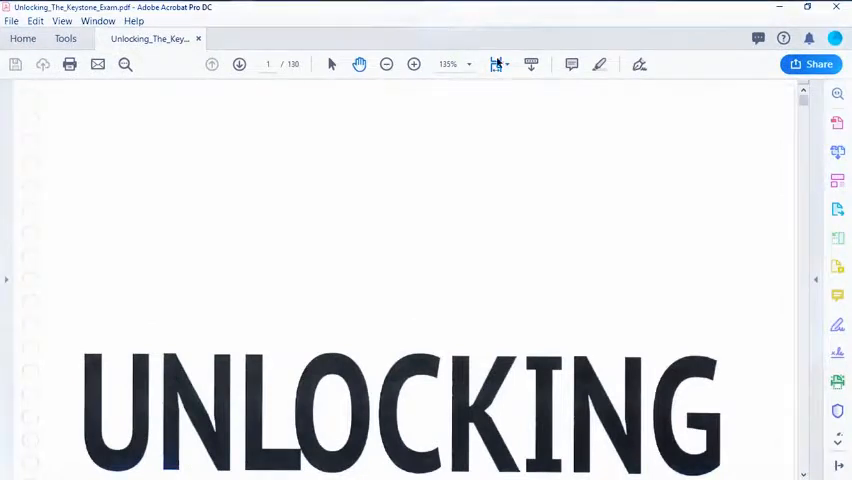
# Set Acrobat to Fit One Full Page and page forward to page 6, Module 1 Summary
pyautogui.click(498, 64)
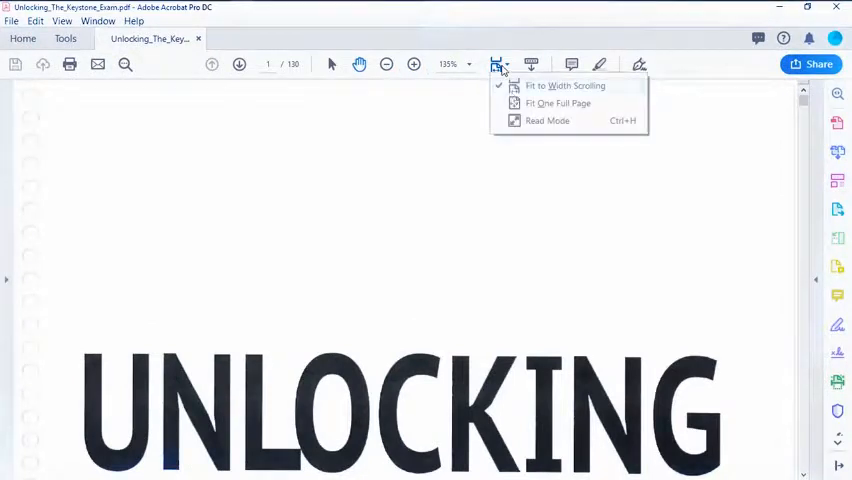
pyautogui.click(557, 103)
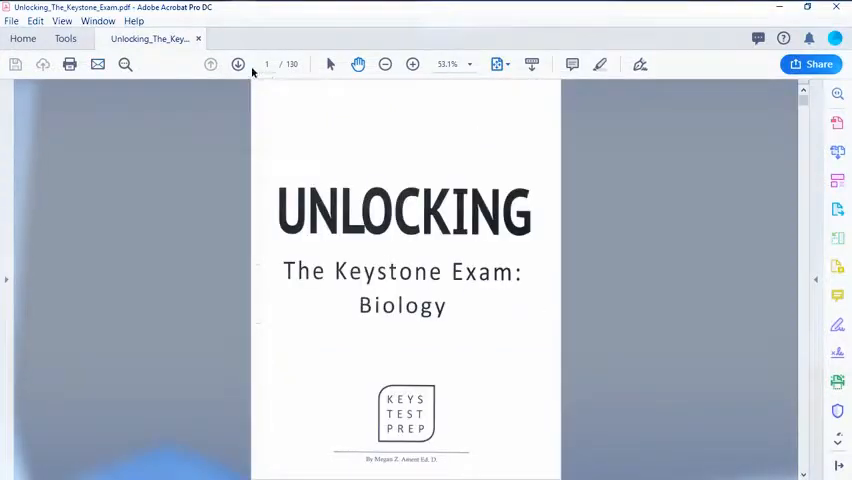
pyautogui.click(238, 64)
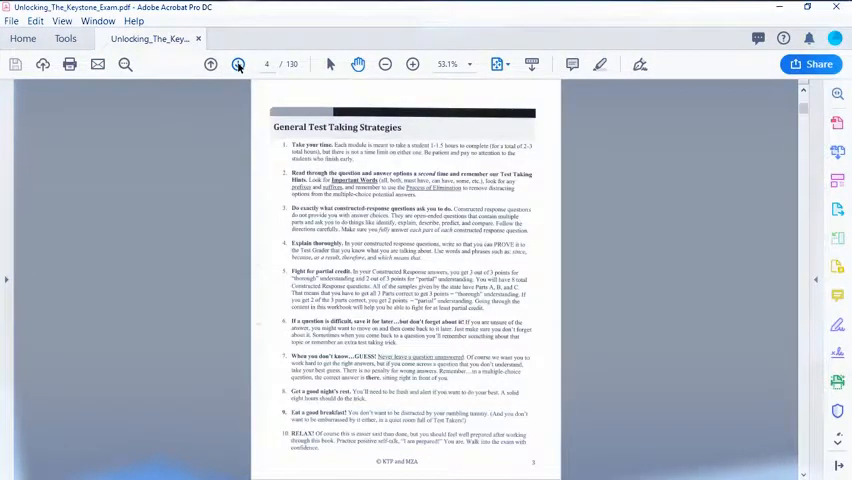
pyautogui.click(237, 64)
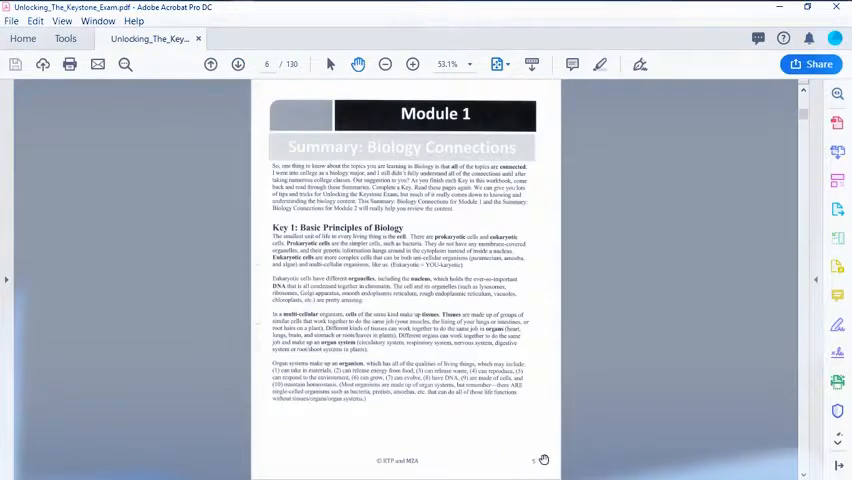